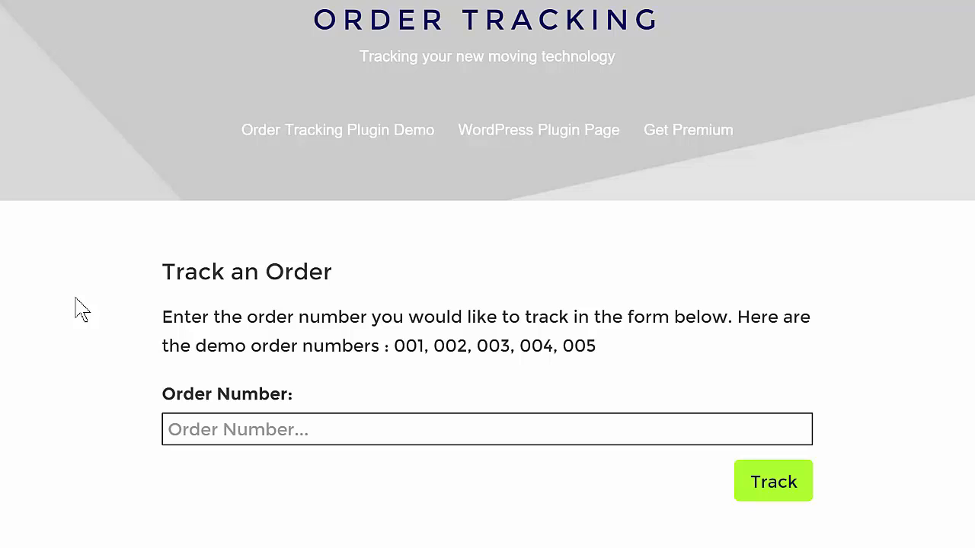
Step: Look up order number 001 on the front-end tracking form to show its information and progress bar
left_click(222, 429)
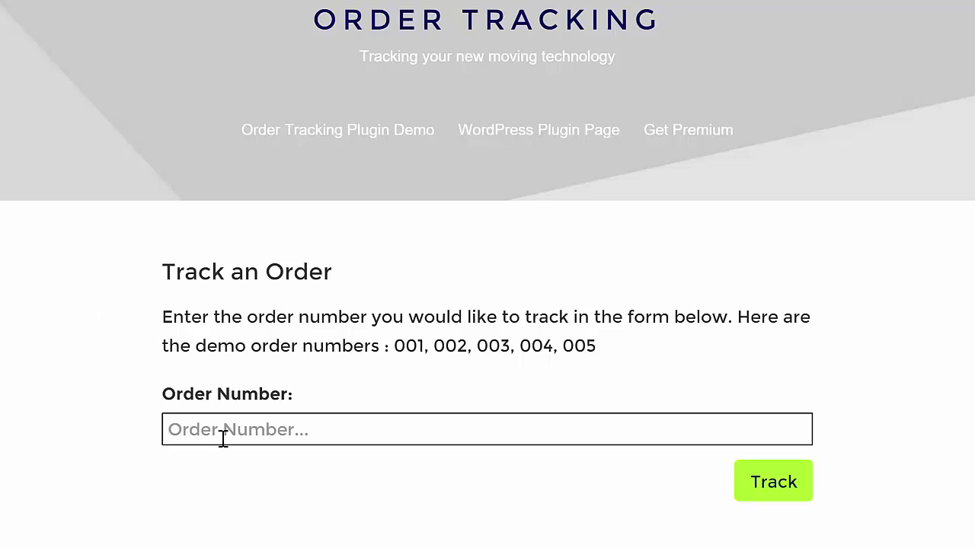
type("001")
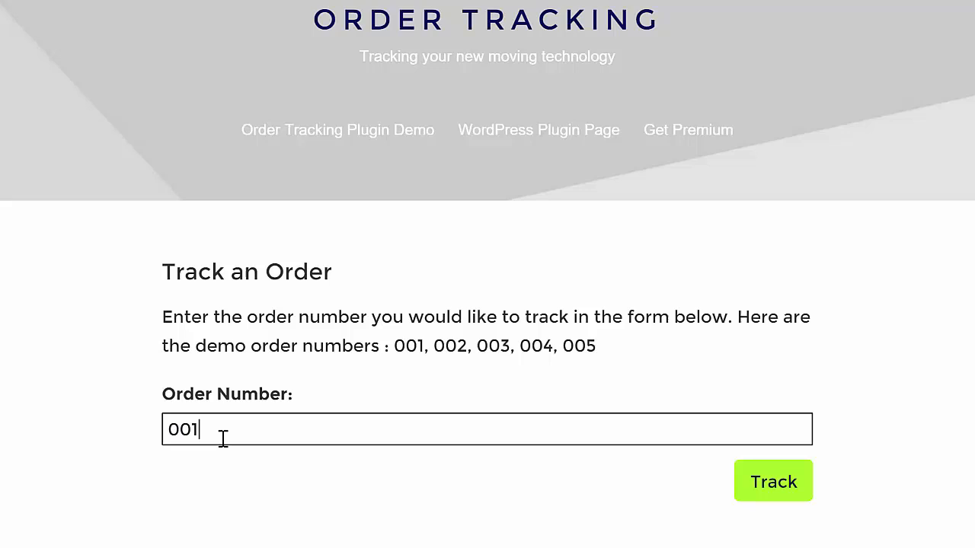
left_click(773, 481)
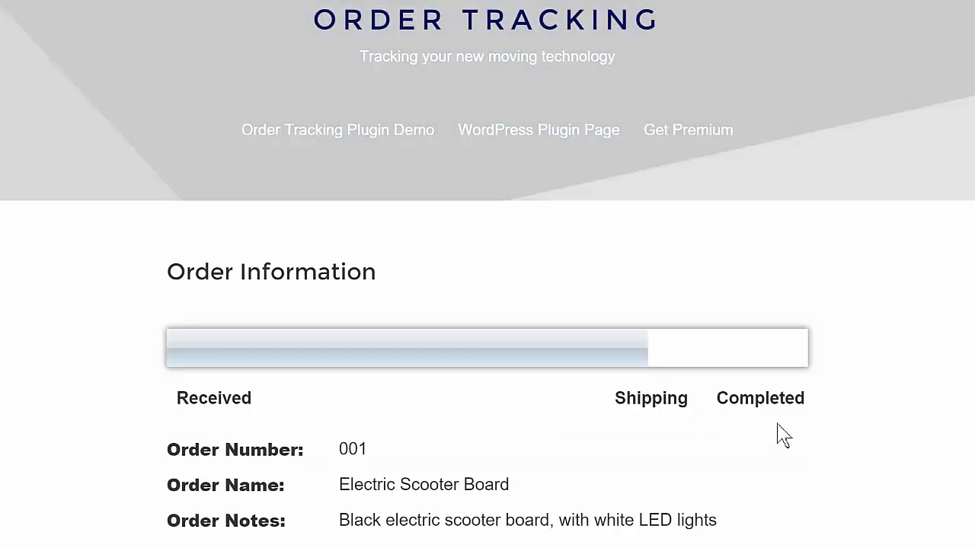
scroll("down", 3)
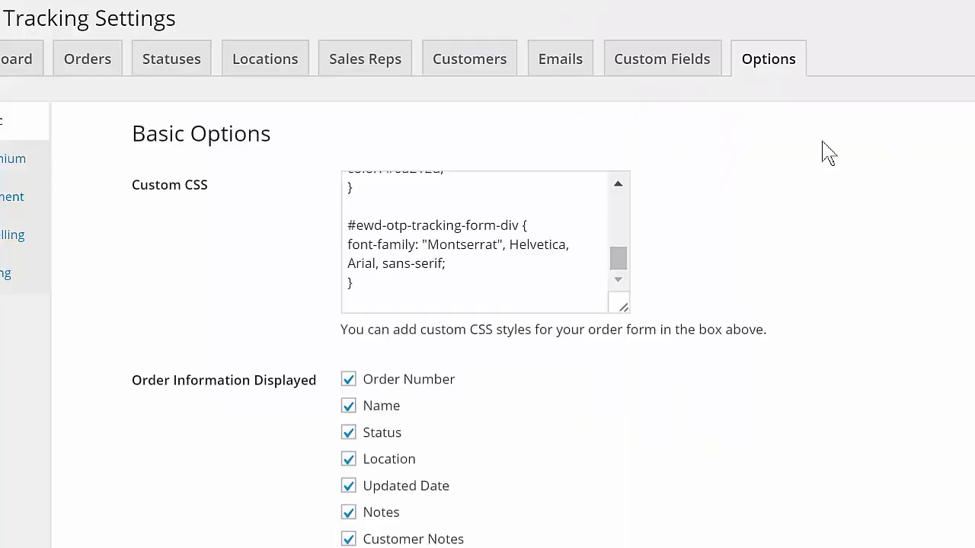
Step: Set Order E-mail Confirmation to User Entered in Basic options and save the changes
scroll("down", 3)
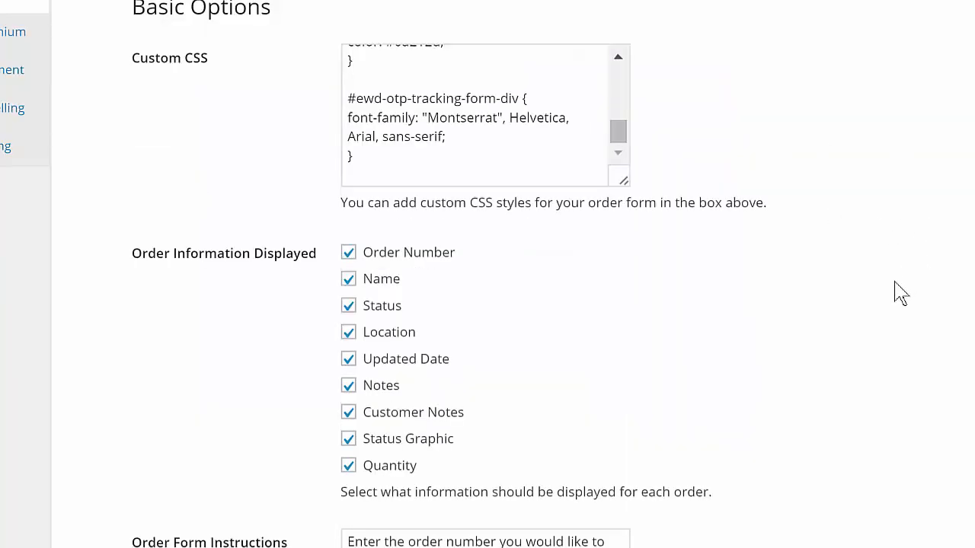
scroll("down", 3)
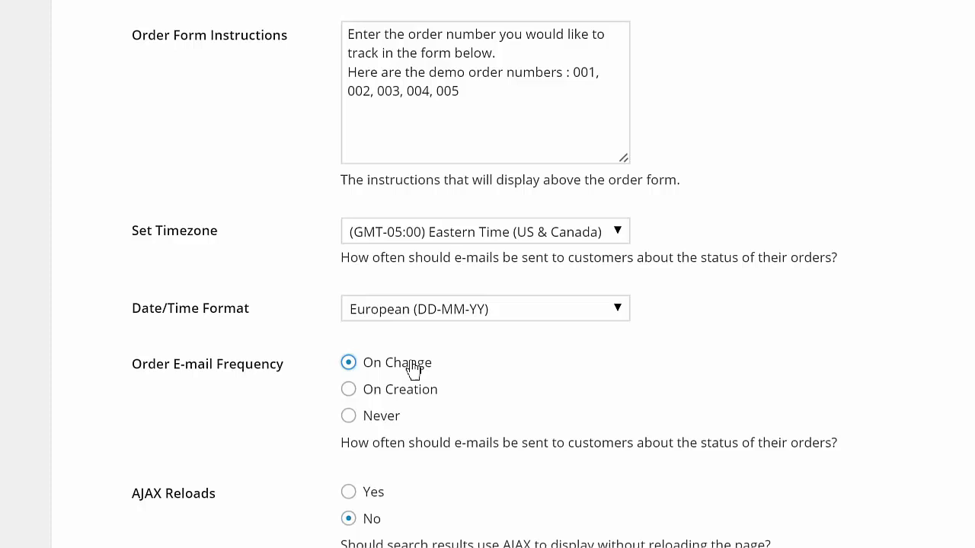
scroll("down", 3)
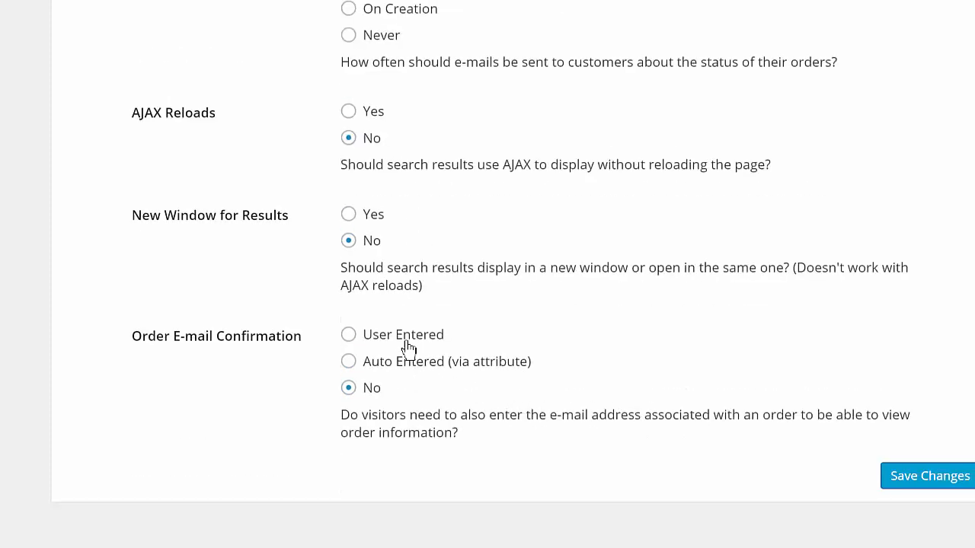
left_click(348, 335)
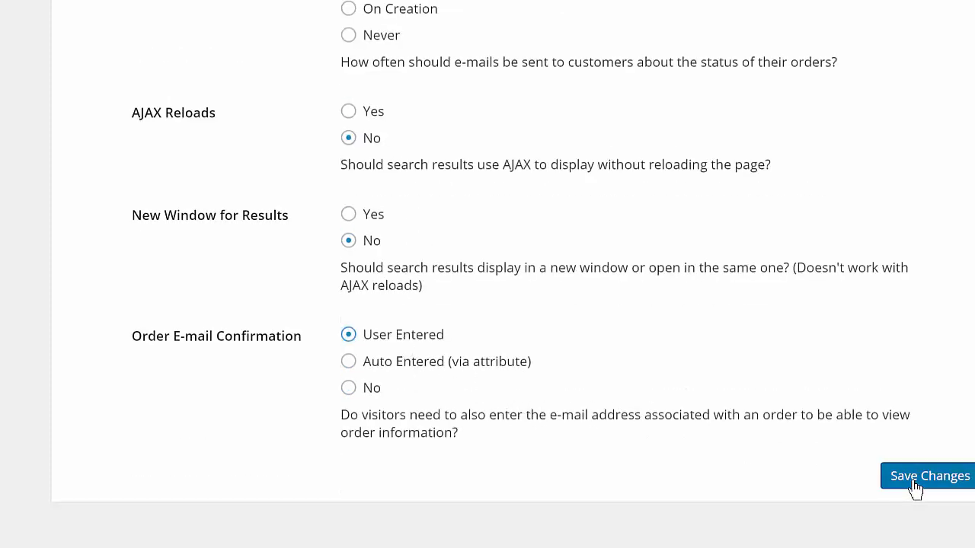
left_click(930, 476)
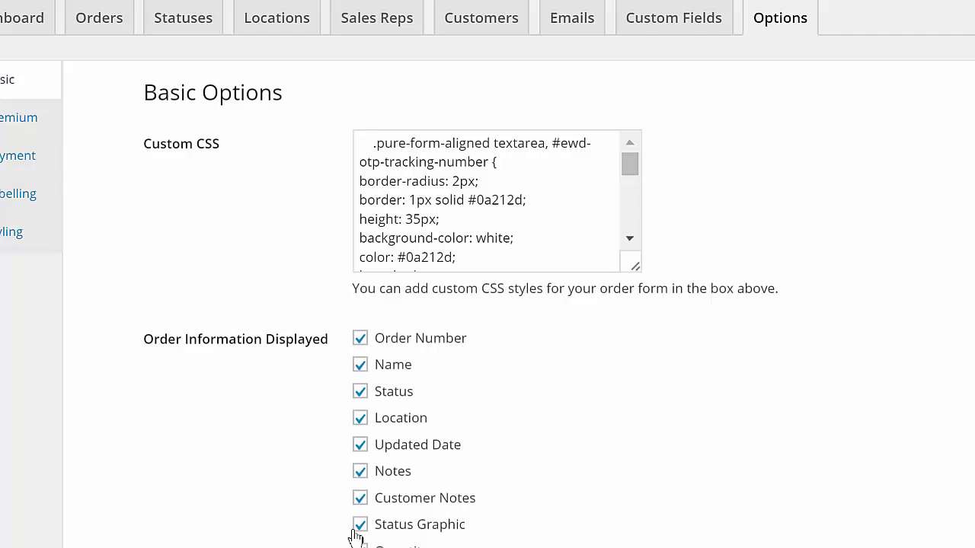
Step: Untick the Status Graphic checkbox so orders no longer show the status graphic
scroll("down", 3)
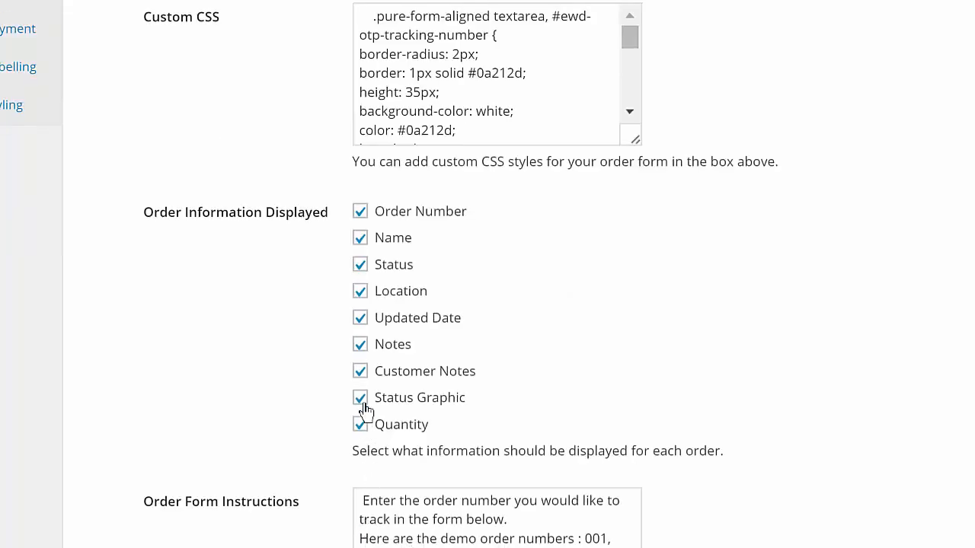
left_click(360, 371)
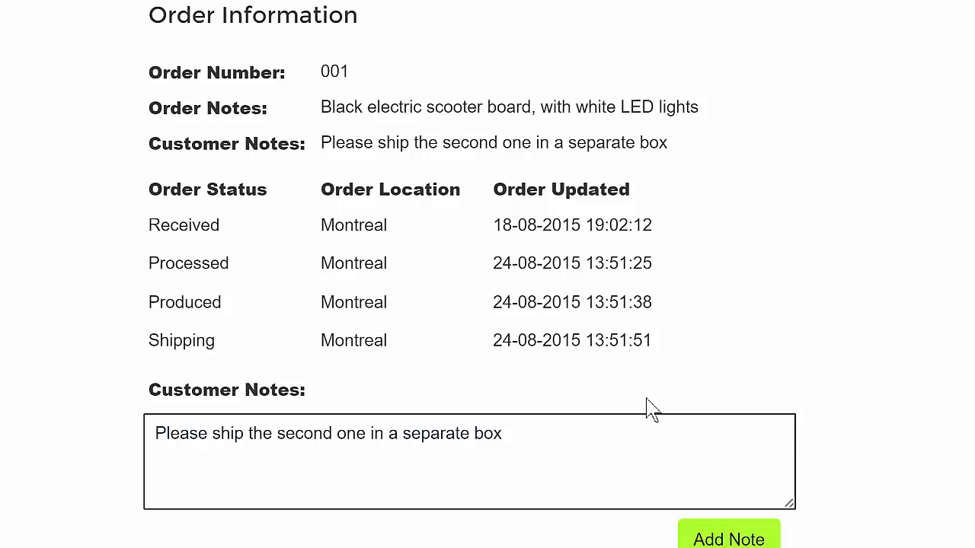
Step: Append ', and mark it care of EWD!' to order 001's existing customer note
type(", and mark it care of")
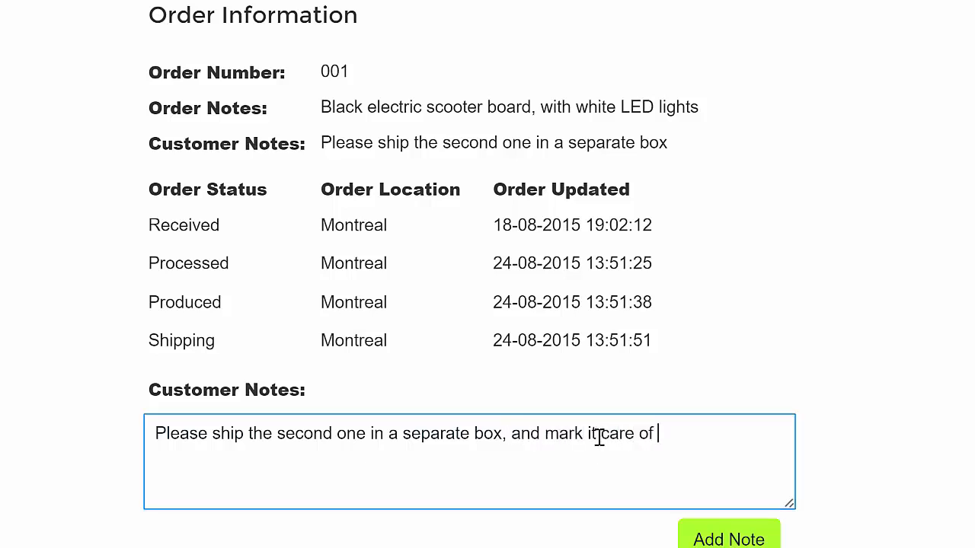
type("EWD!")
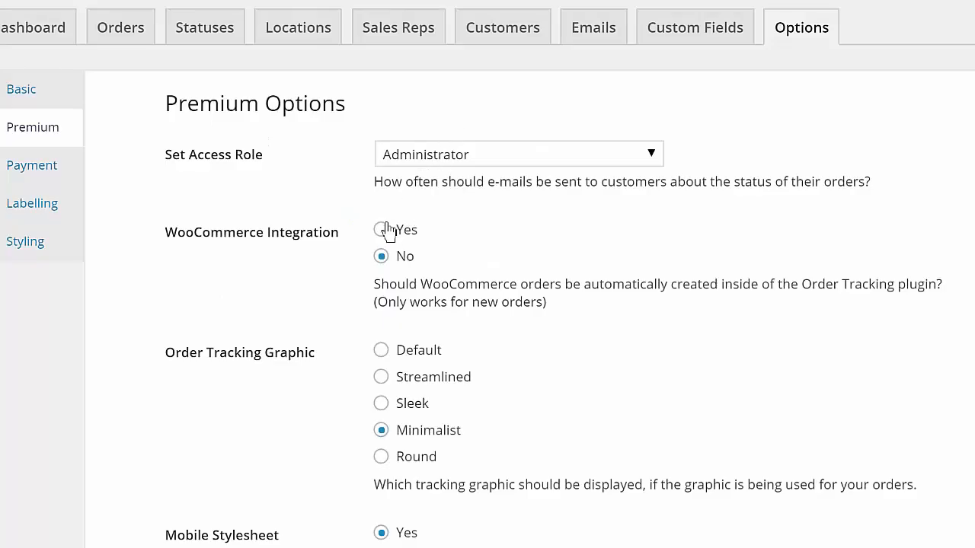
Step: Enable WooCommerce integration in Premium options and review the custom fields settings
left_click(381, 230)
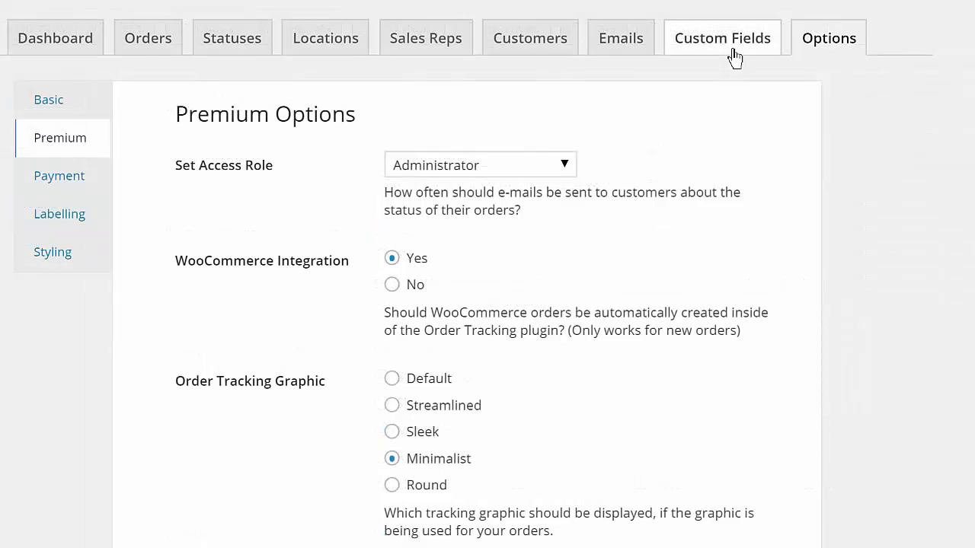
left_click(722, 37)
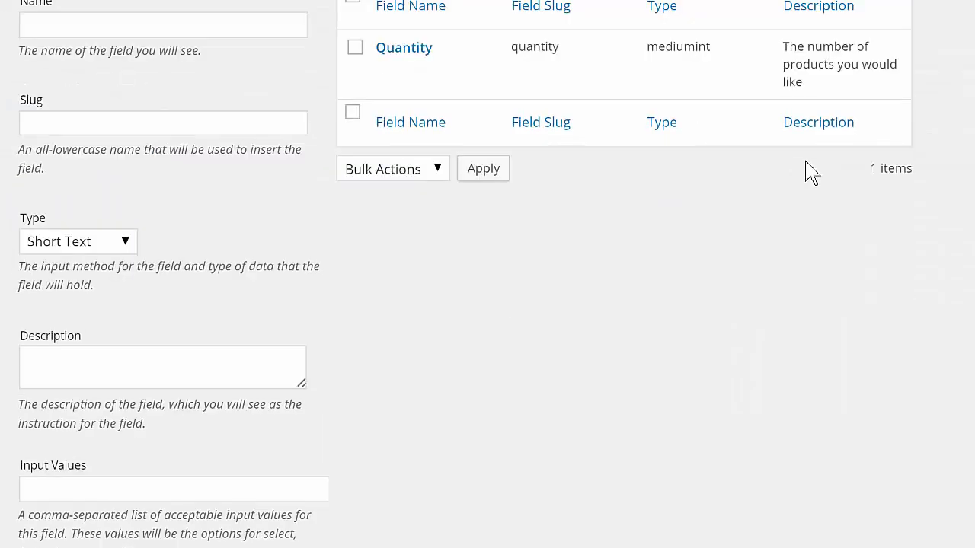
scroll("down", 3)
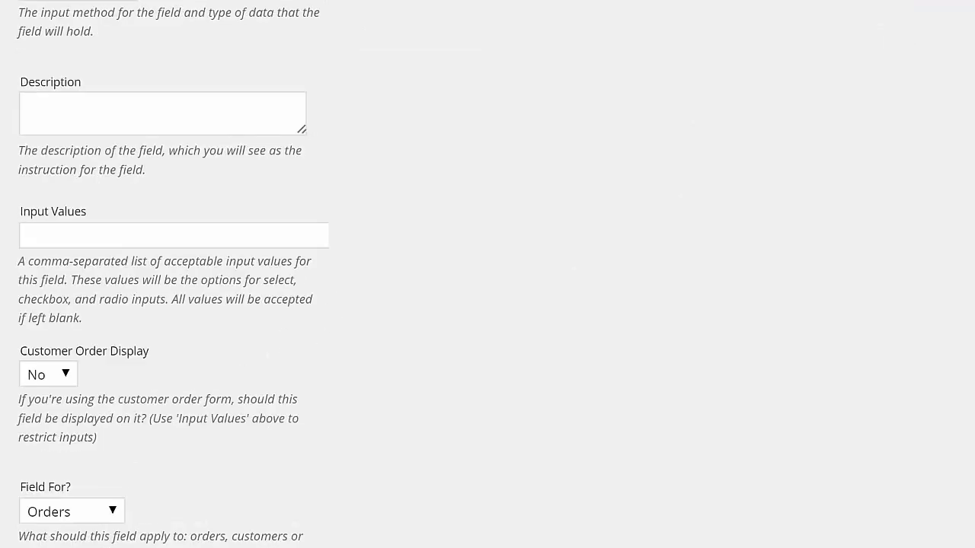
scroll("down", 3)
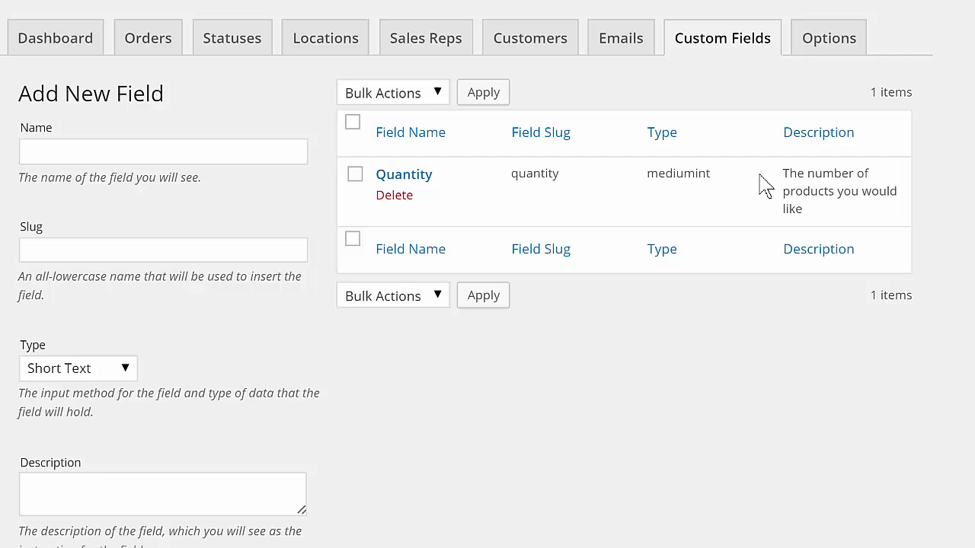
left_click(829, 37)
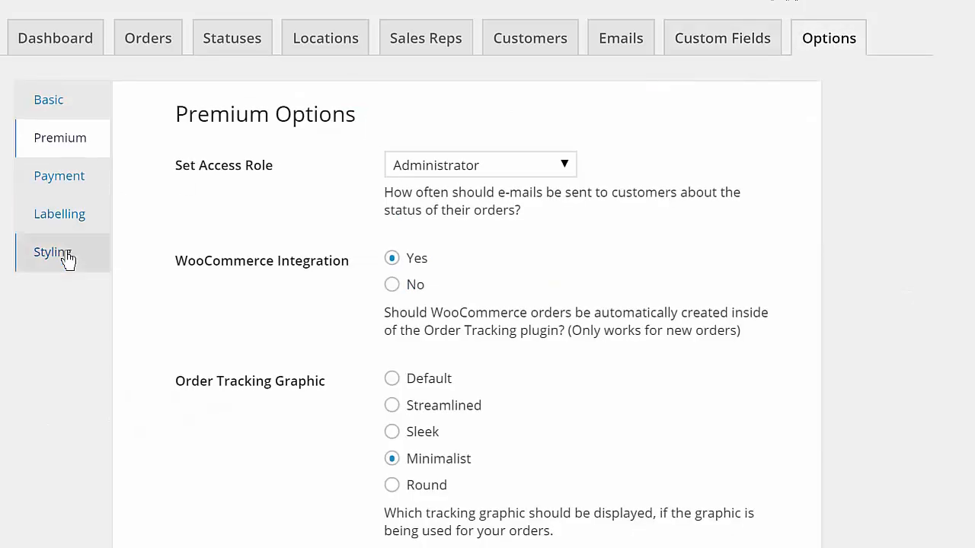
Step: Review the styling options and switch the tracking graphic to Streamlined
left_click(52, 252)
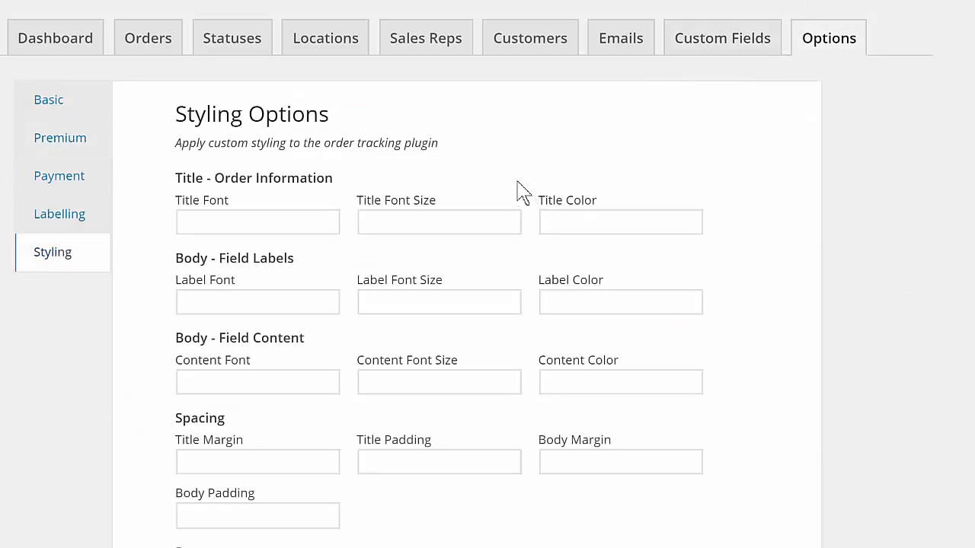
scroll("down", 3)
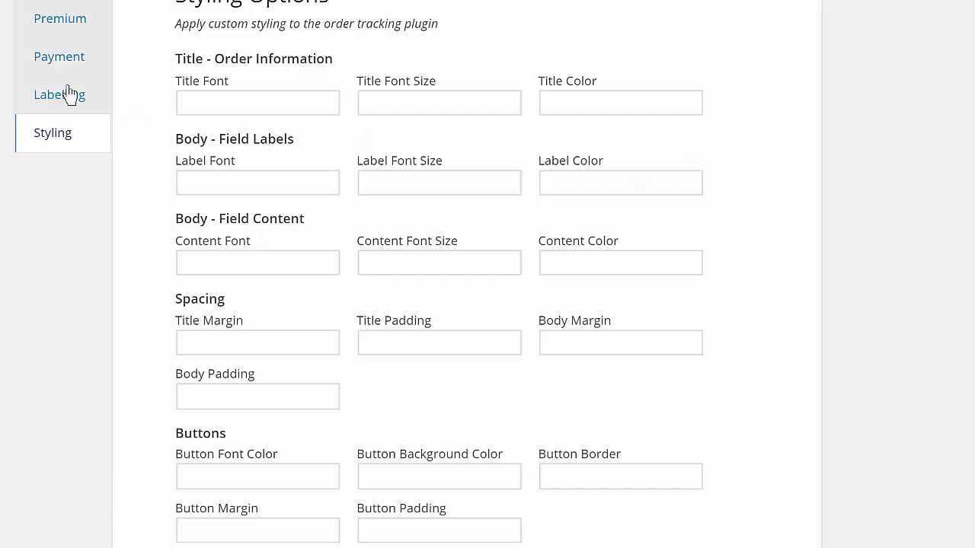
left_click(59, 19)
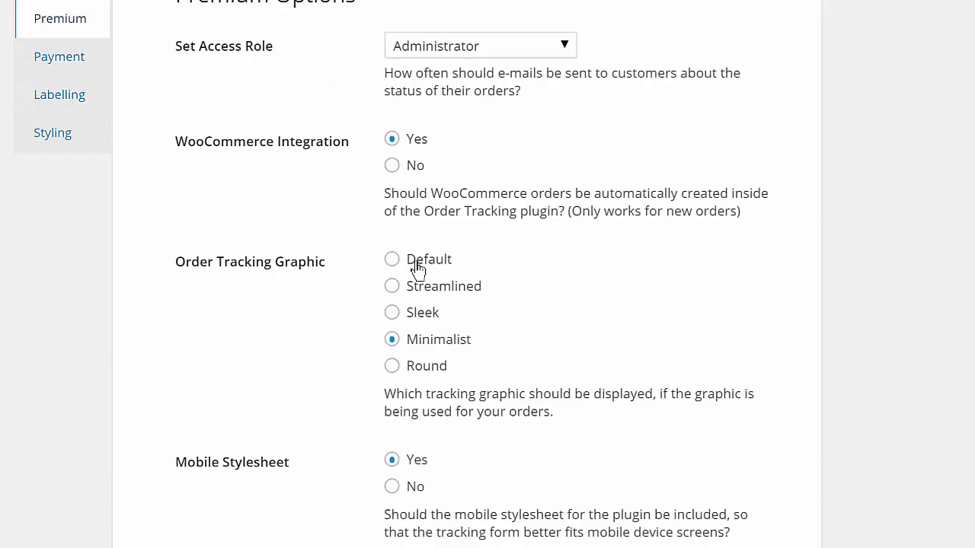
left_click(391, 287)
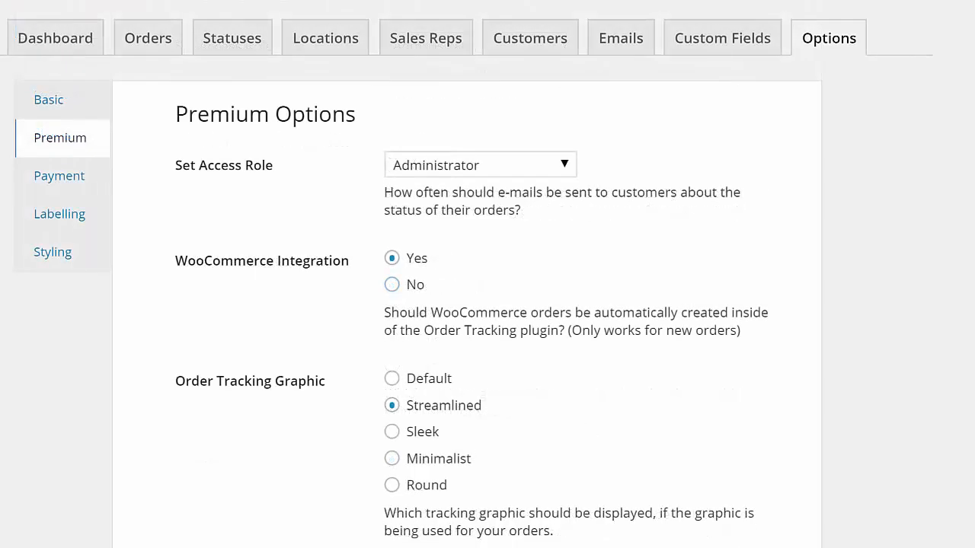
Step: Review the Customers list and then the Sales Reps list
left_click(529, 37)
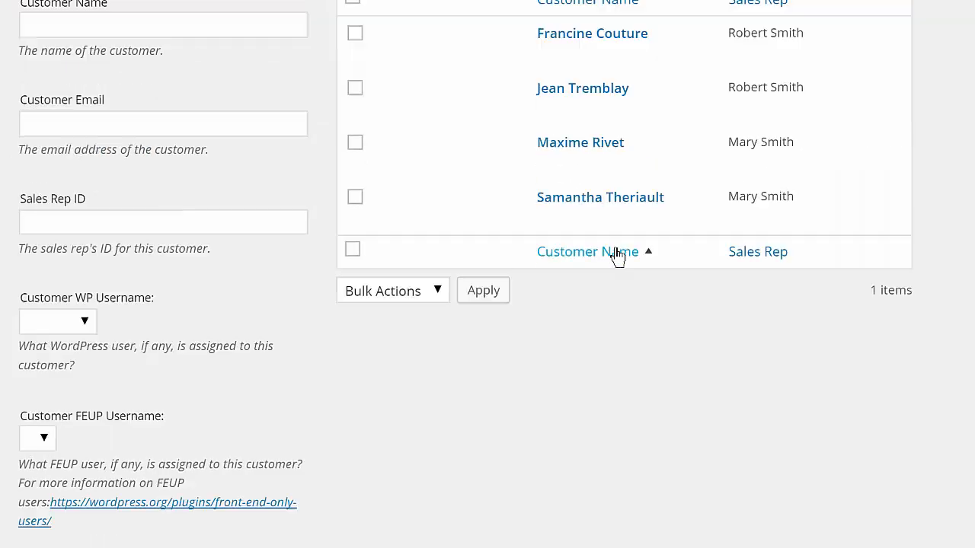
scroll("up", 3)
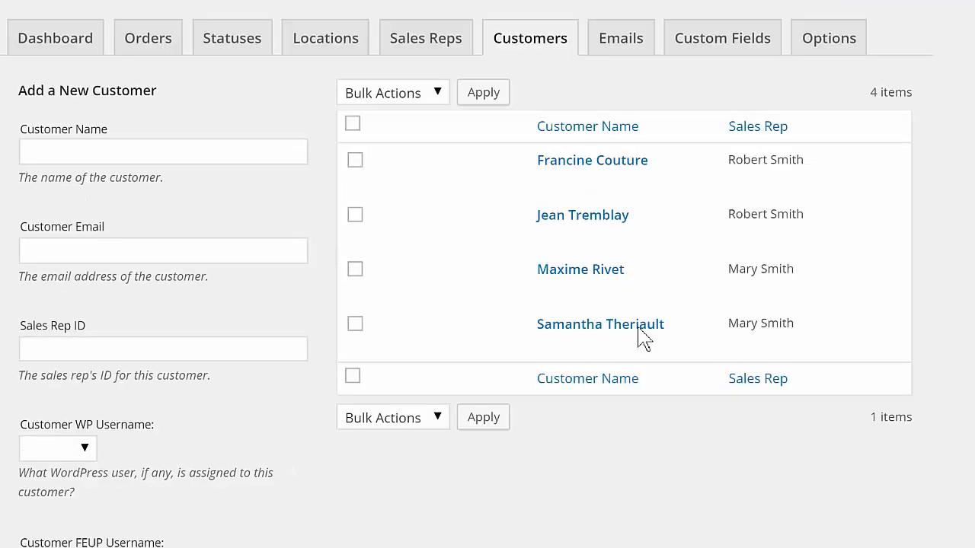
left_click(424, 37)
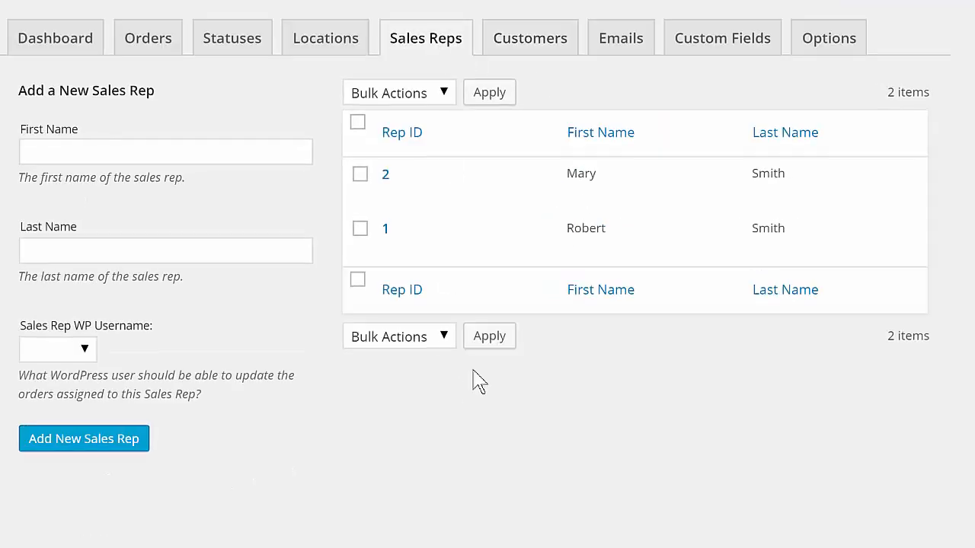
mouse_move(544, 368)
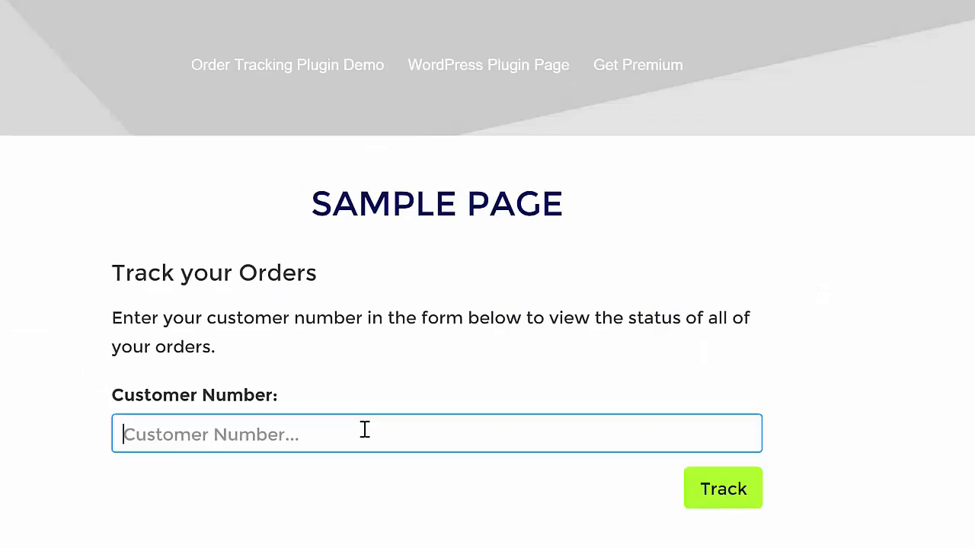
Step: Test the tracking form and bring up the published Customer Order Page
type("3")
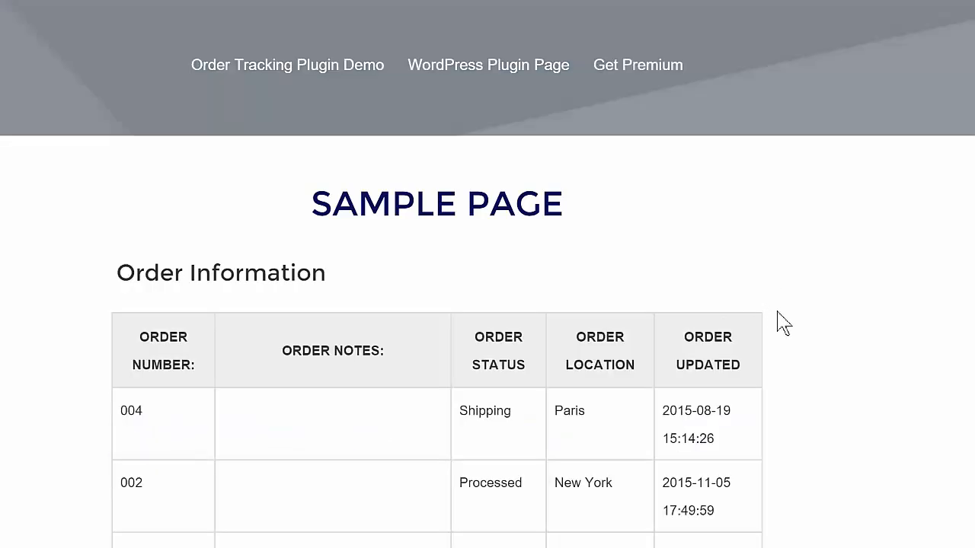
scroll("down", 3)
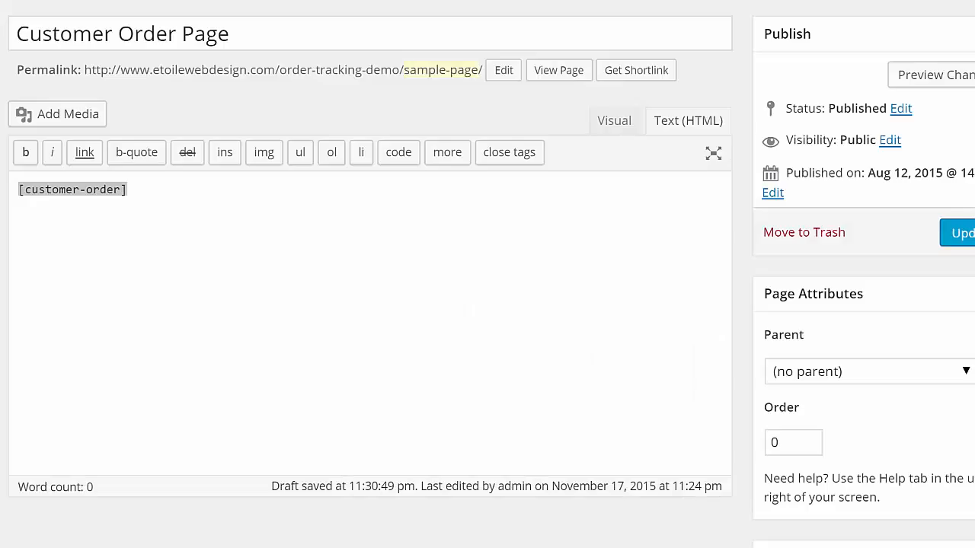
left_click(558, 69)
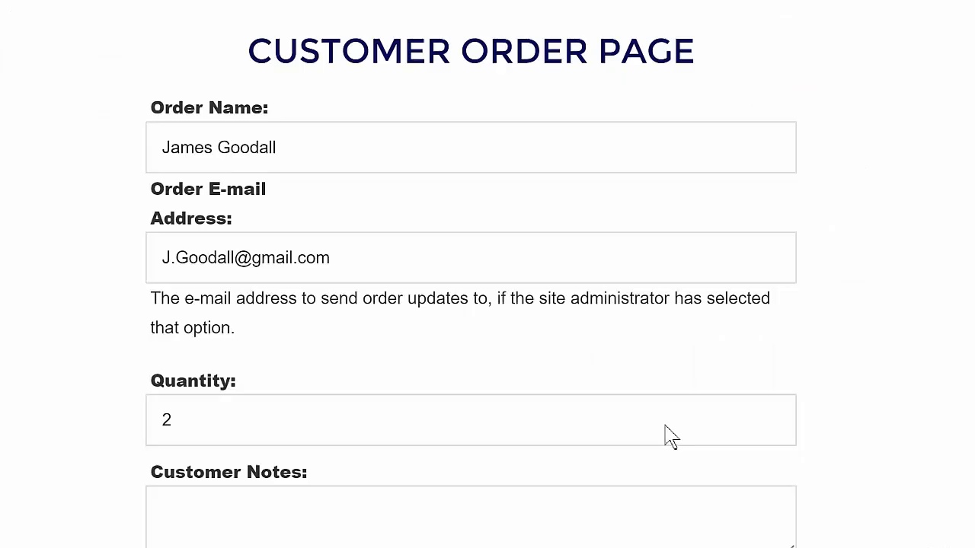
scroll("down", 3)
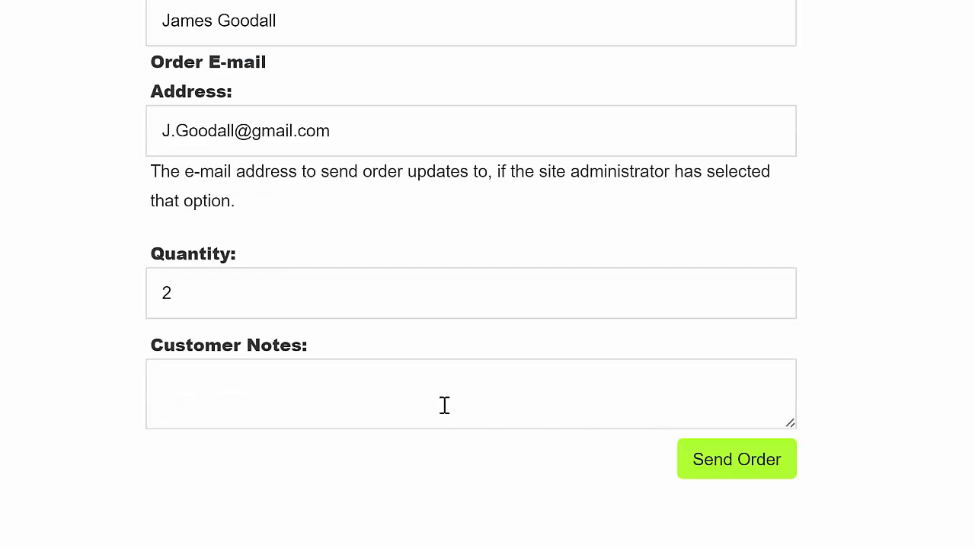
Step: Submit a customer order with the note 'Please ship separately!'
type("Please s")
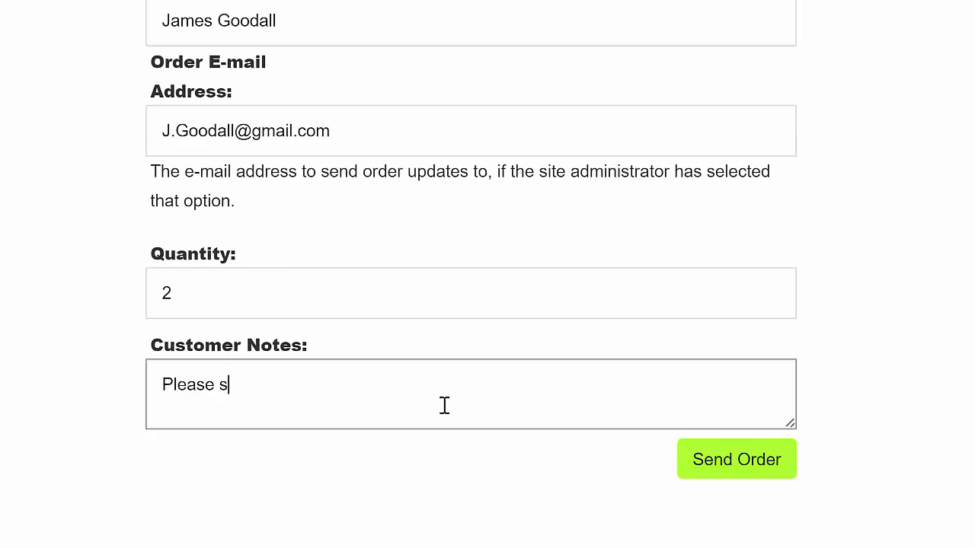
type("hip separately!")
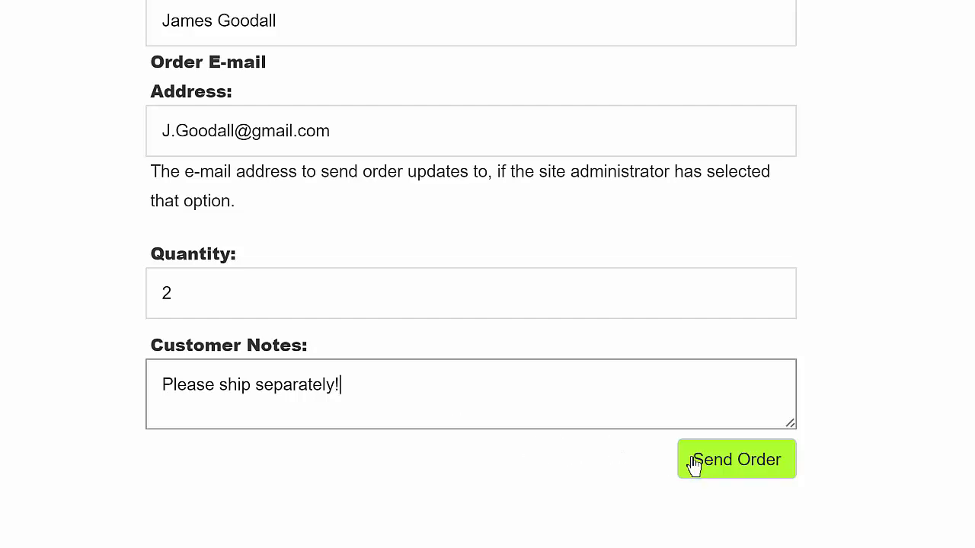
left_click(736, 459)
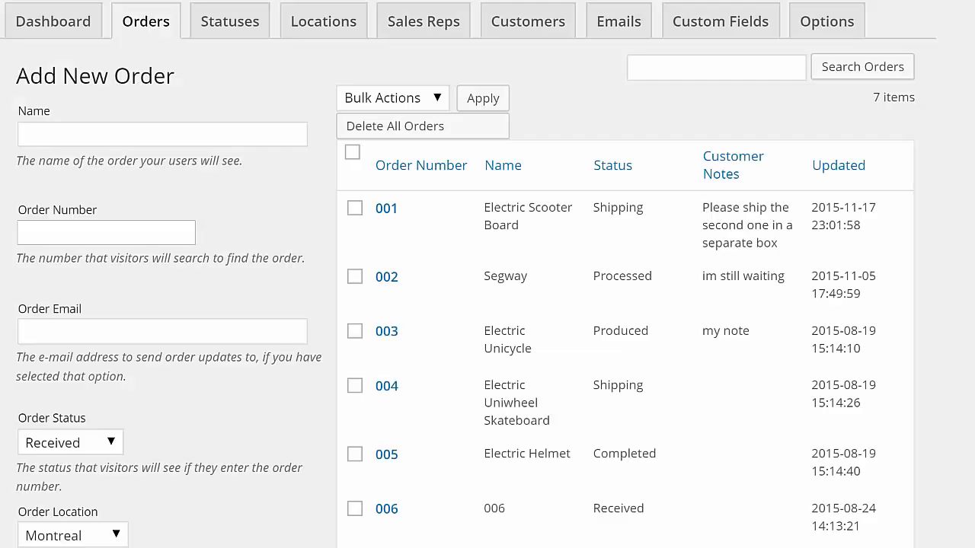
Step: Set the customer-submitted order OrderdxxQE's status to Processed
scroll("down", 3)
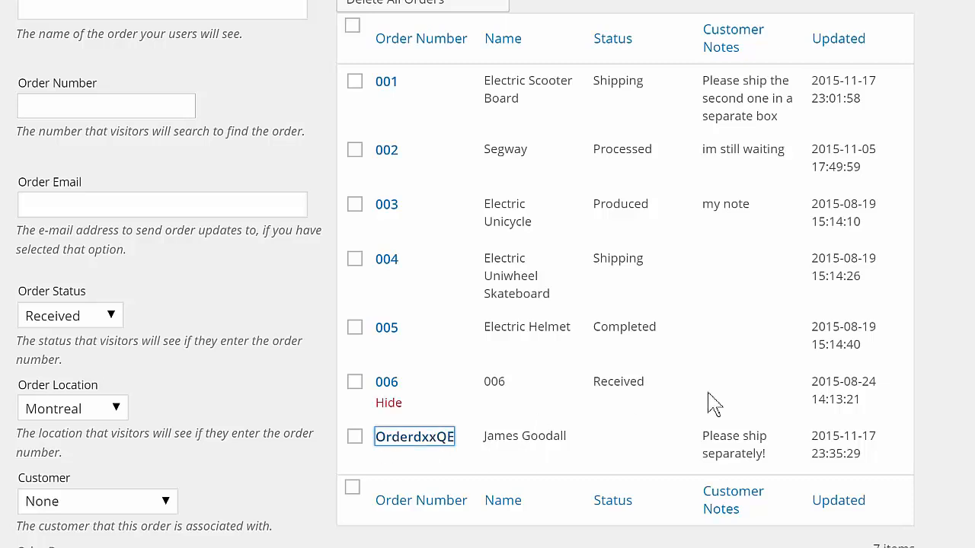
left_click(414, 437)
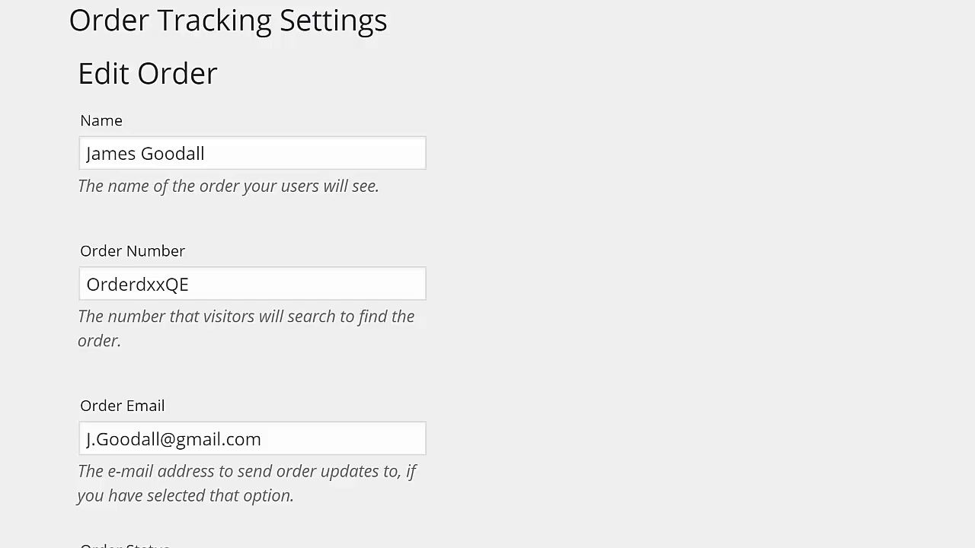
left_click(143, 361)
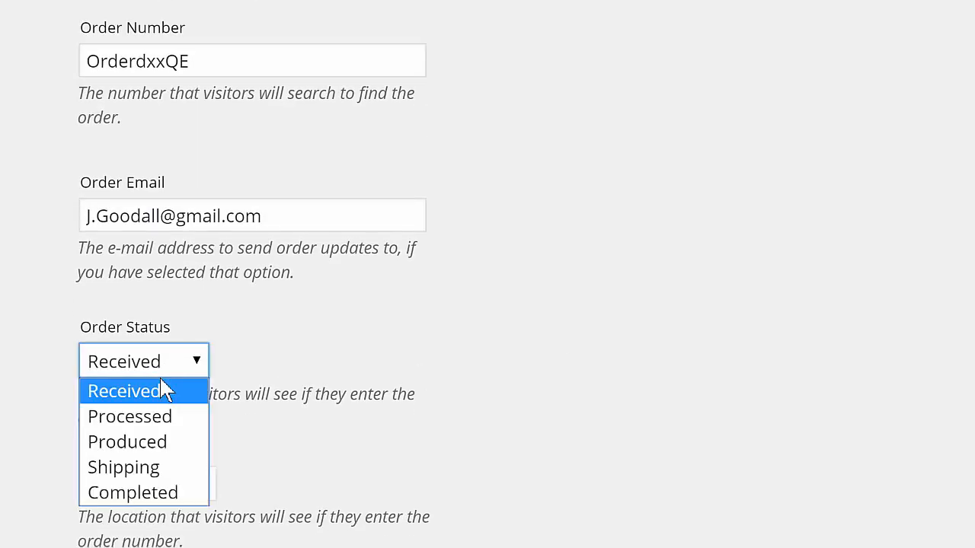
left_click(129, 416)
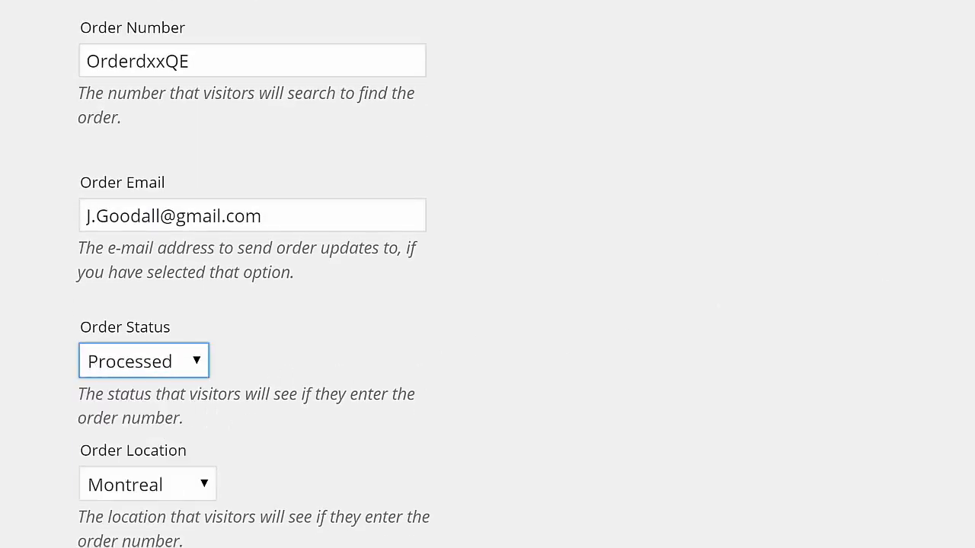
Step: Bring up the Order Tracking plugin's WordPress.org download page
scroll("down", 3)
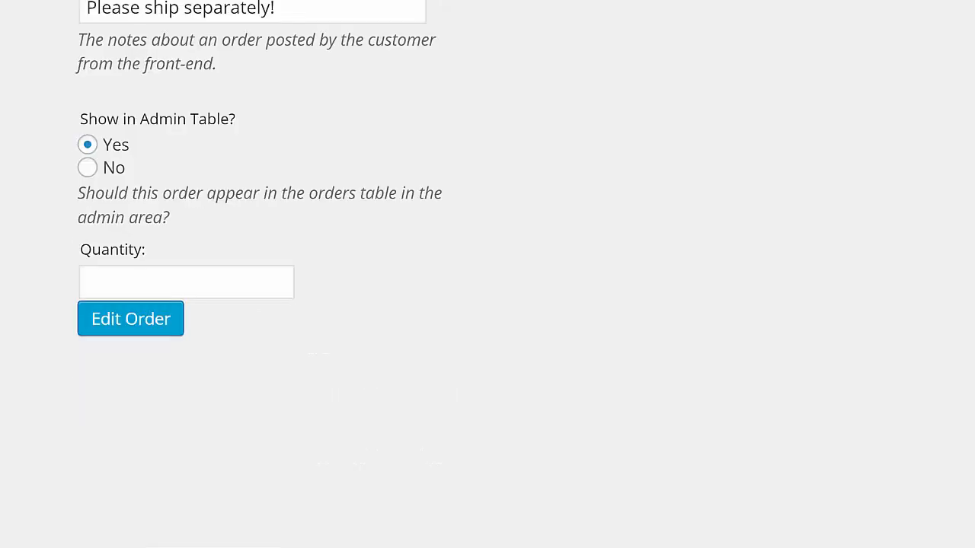
mouse_move(150, 341)
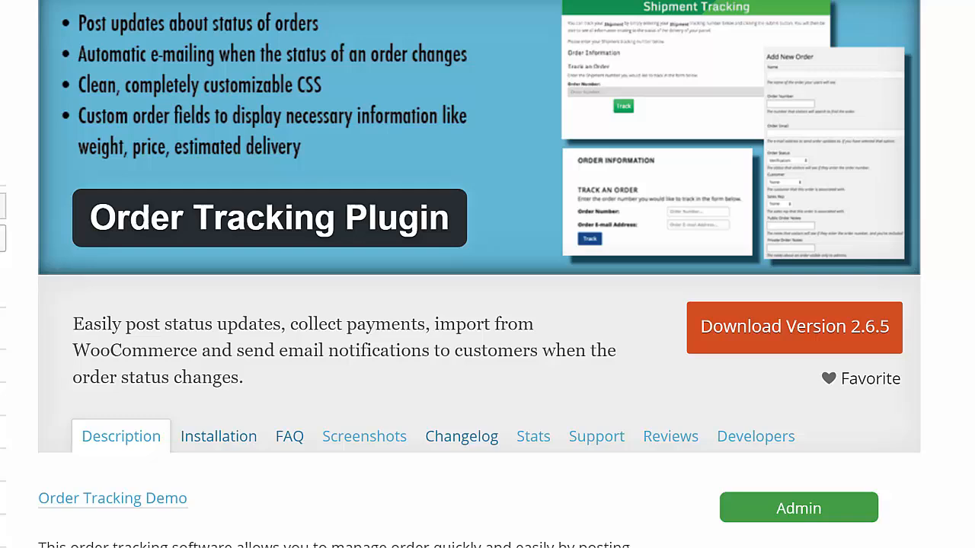
scroll("down", 3)
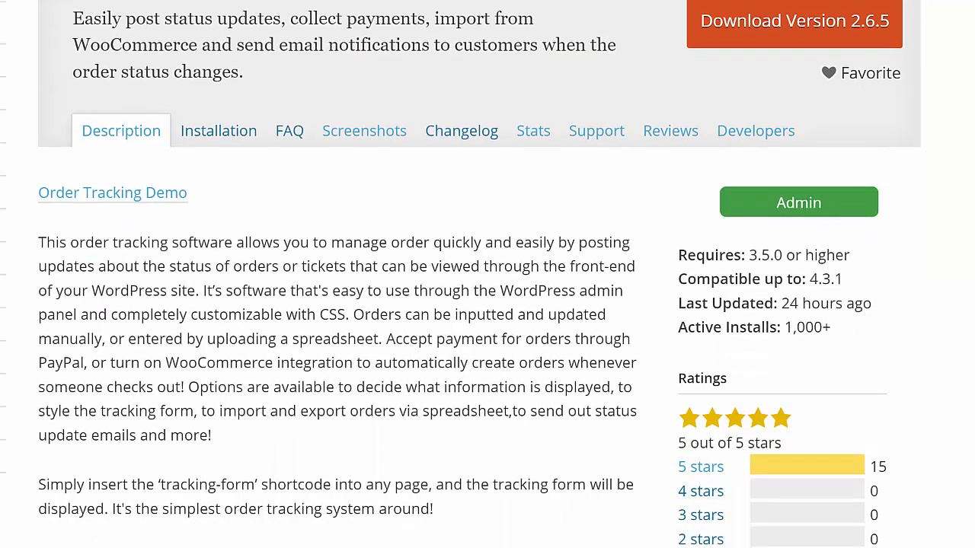